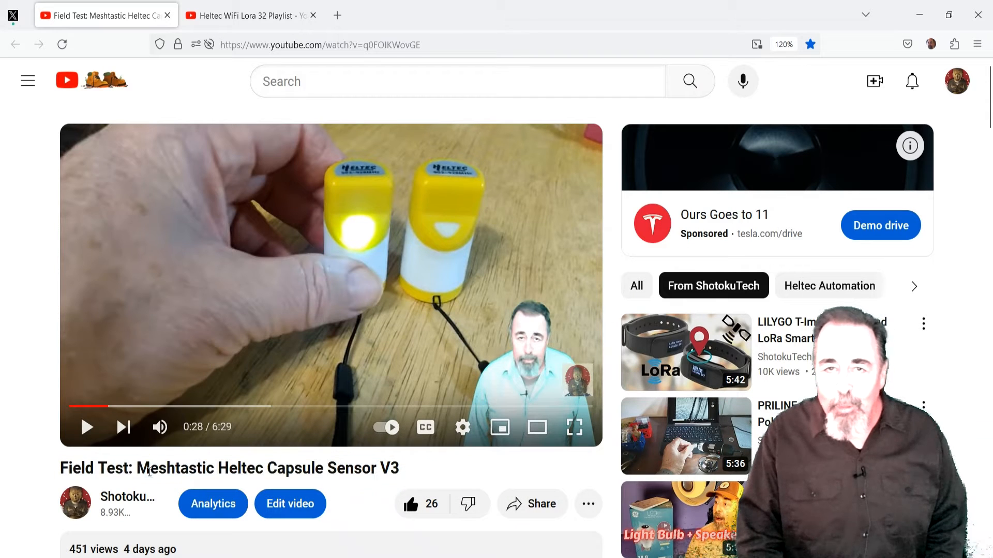
Open the Meshtastic introduction page and read through its Features section
triple_click(222, 468)
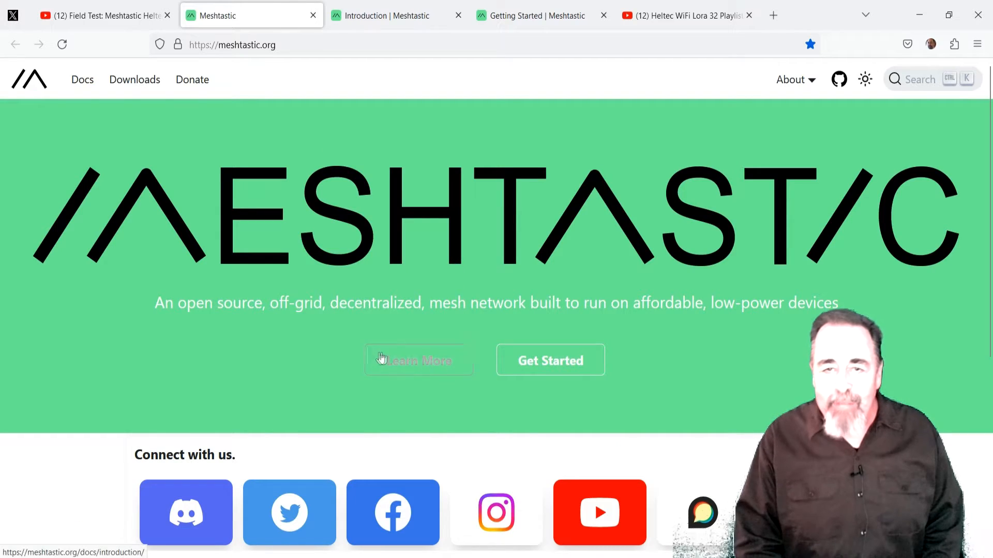
left_click(418, 360)
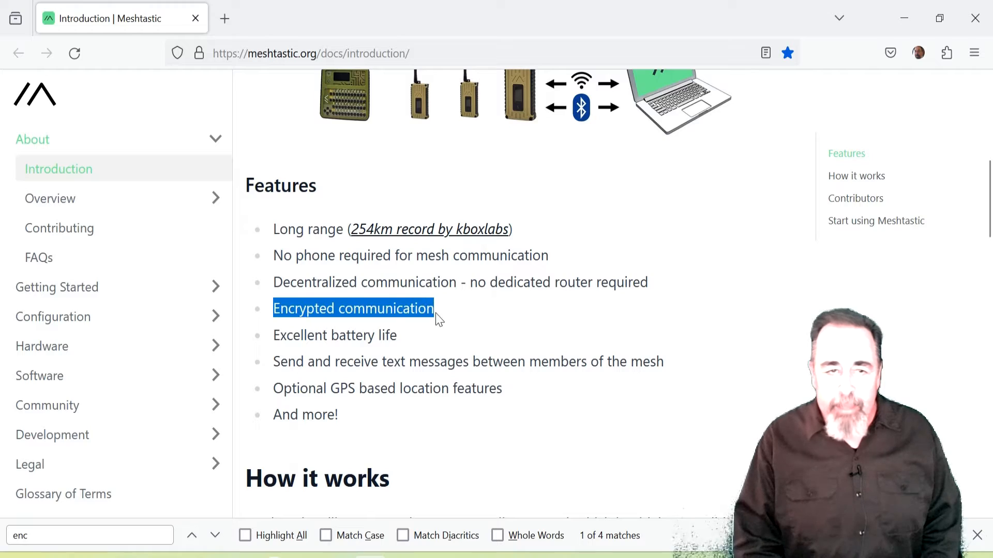
scroll("down", 3)
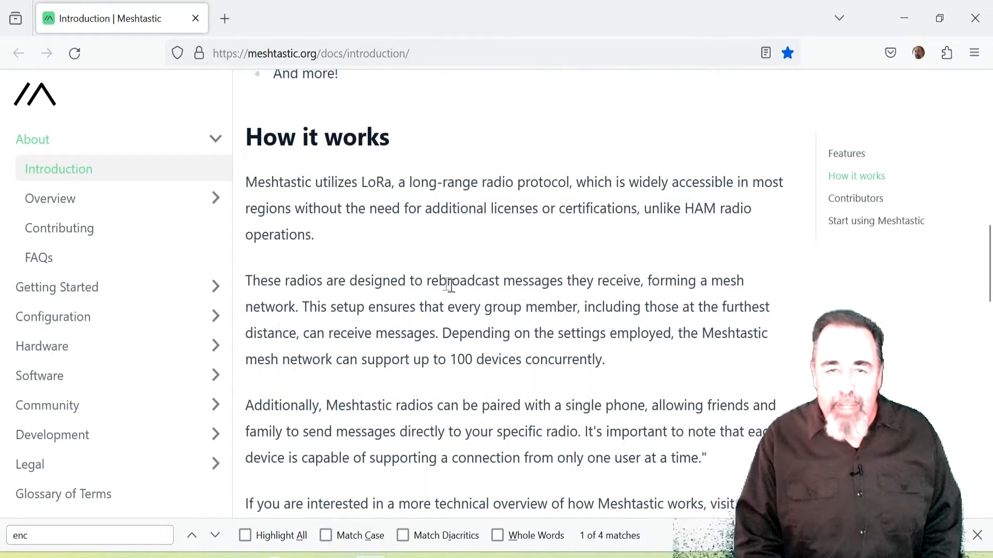
left_click_drag(428, 280, 300, 308)
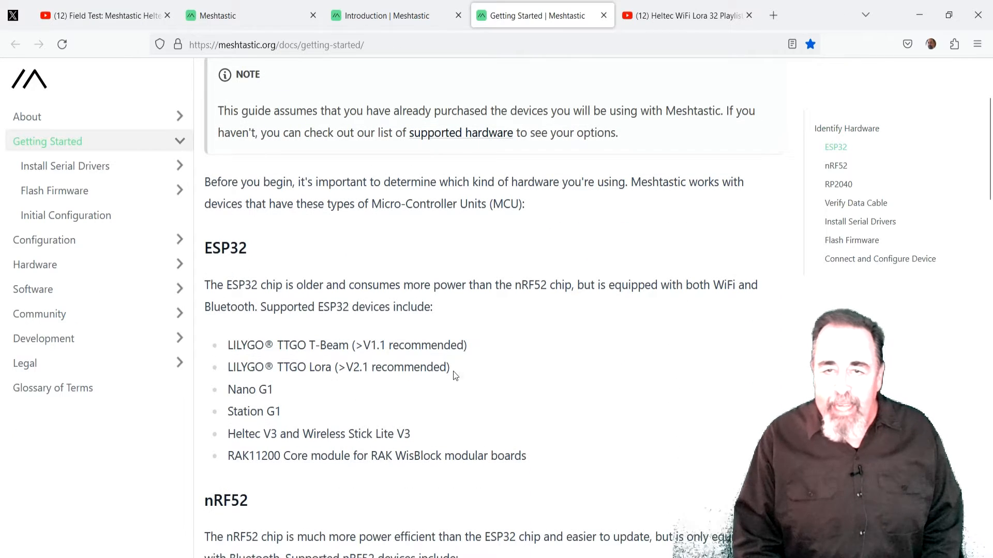
left_click_drag(347, 433, 409, 434)
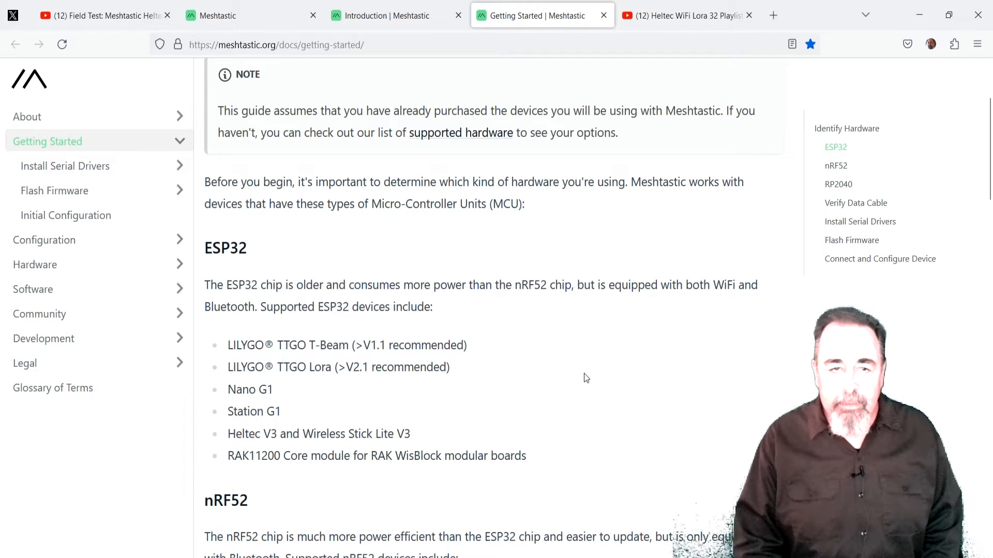
Scroll the Getting Started guide to Flash Firmware and open the ESP32 Web Flasher page
scroll("down", 3)
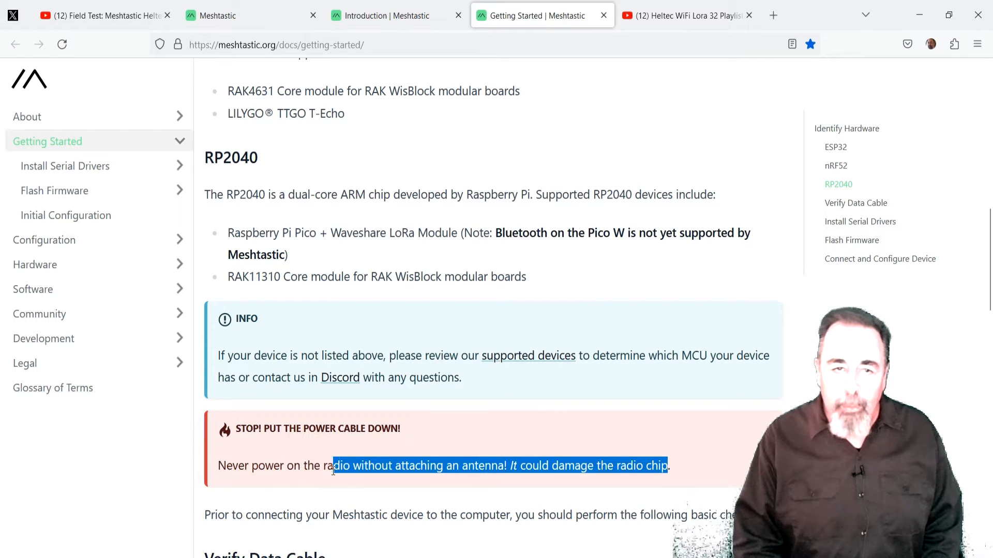
left_click(668, 466)
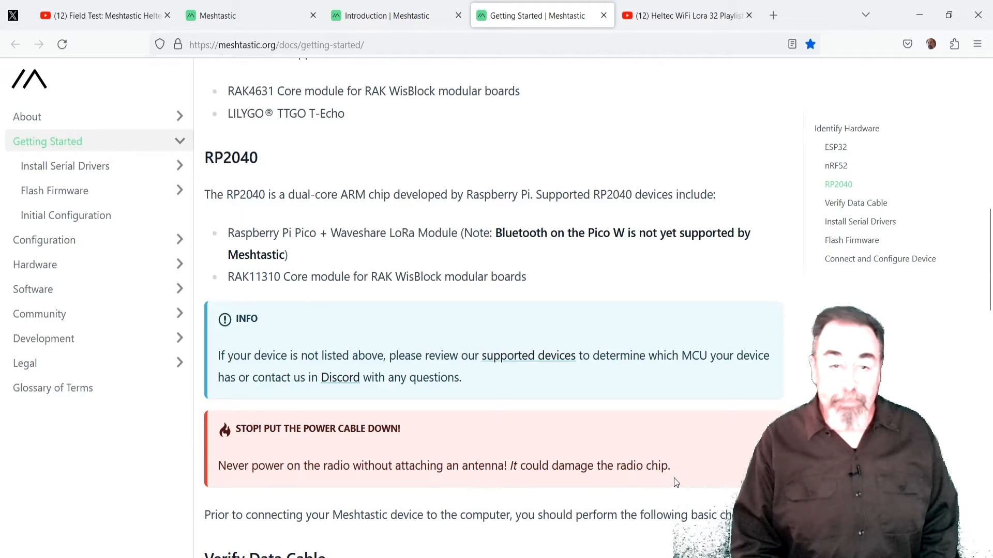
scroll("down", 3)
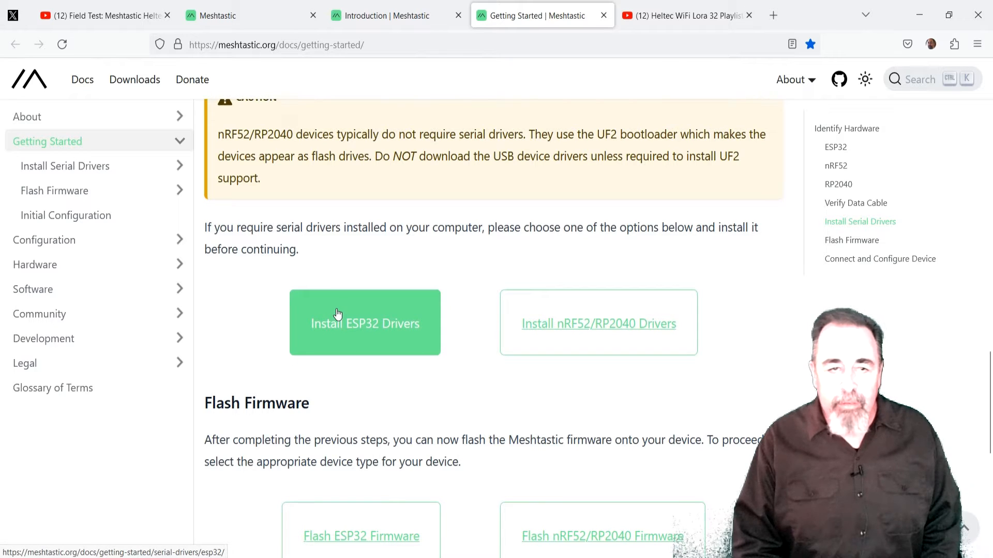
scroll("down", 3)
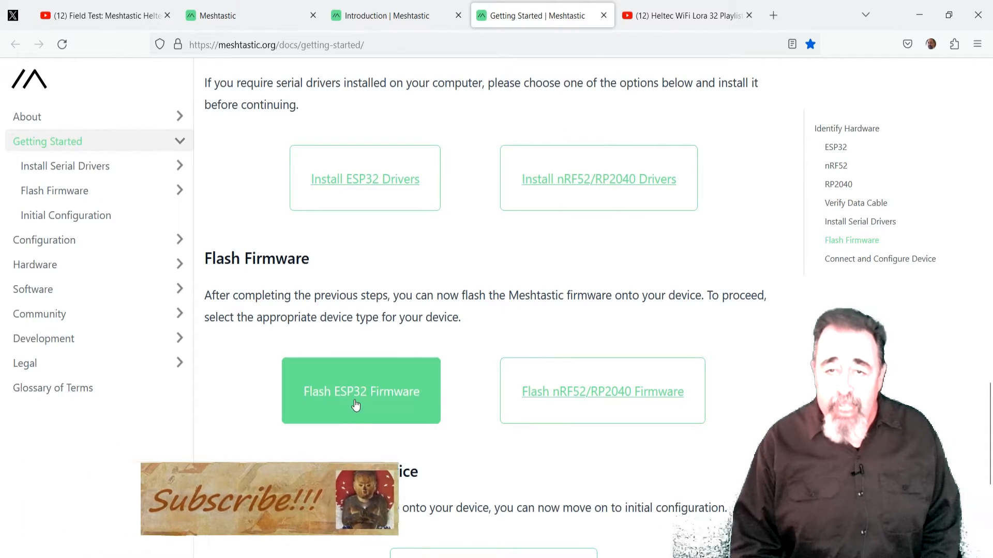
left_click(361, 391)
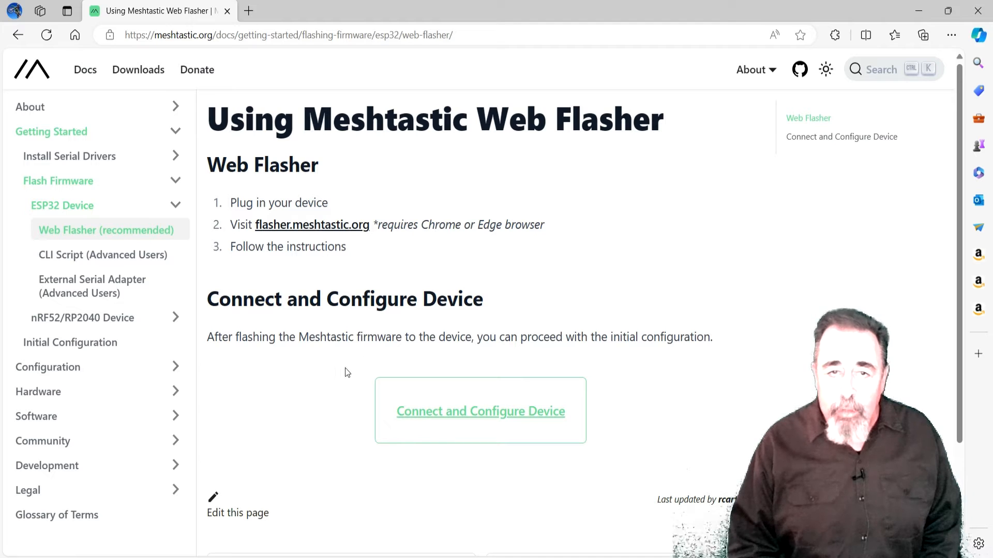
mouse_move(311, 225)
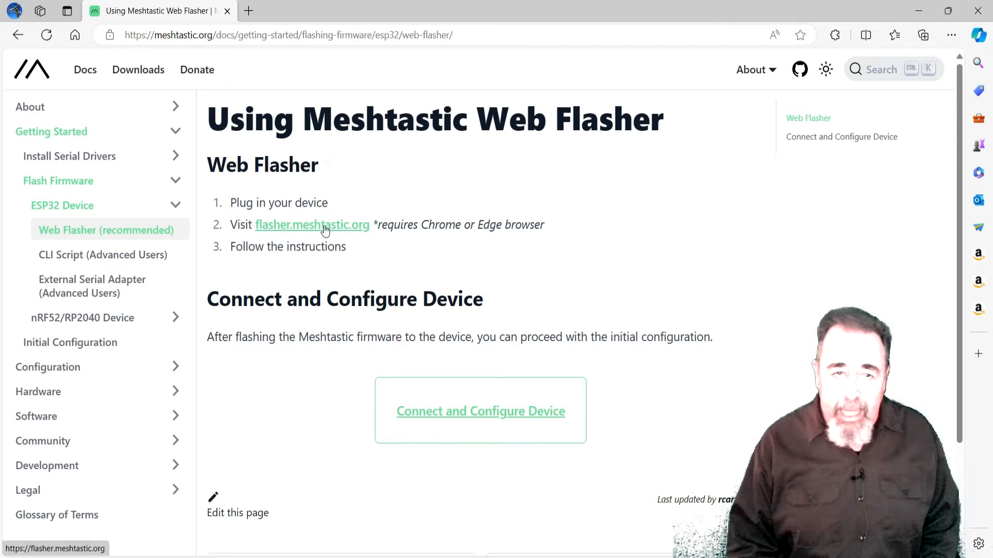
Open flasher.meshtastic.org and select Heltec V3 with firmware 2.2.23.5672e68 Beta
left_click(312, 225)
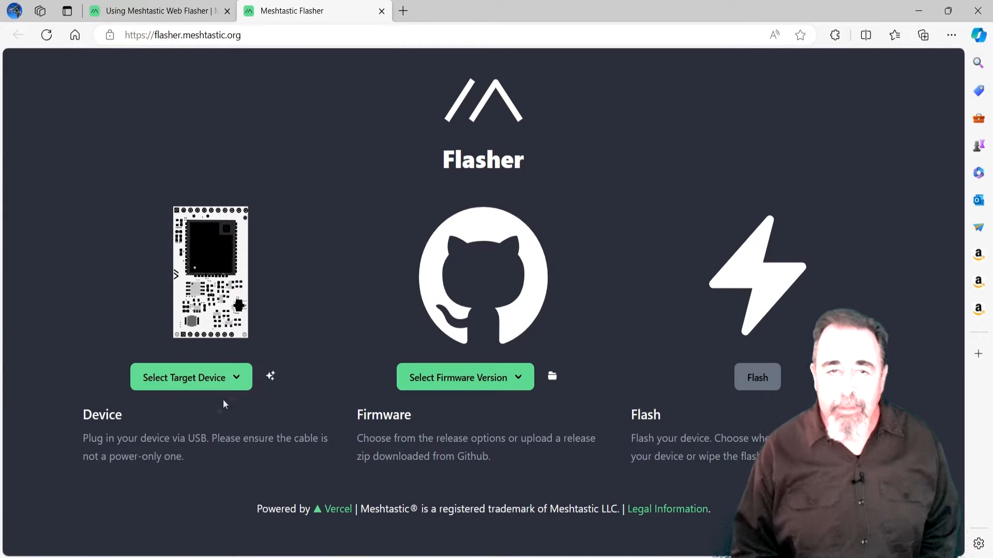
left_click(191, 377)
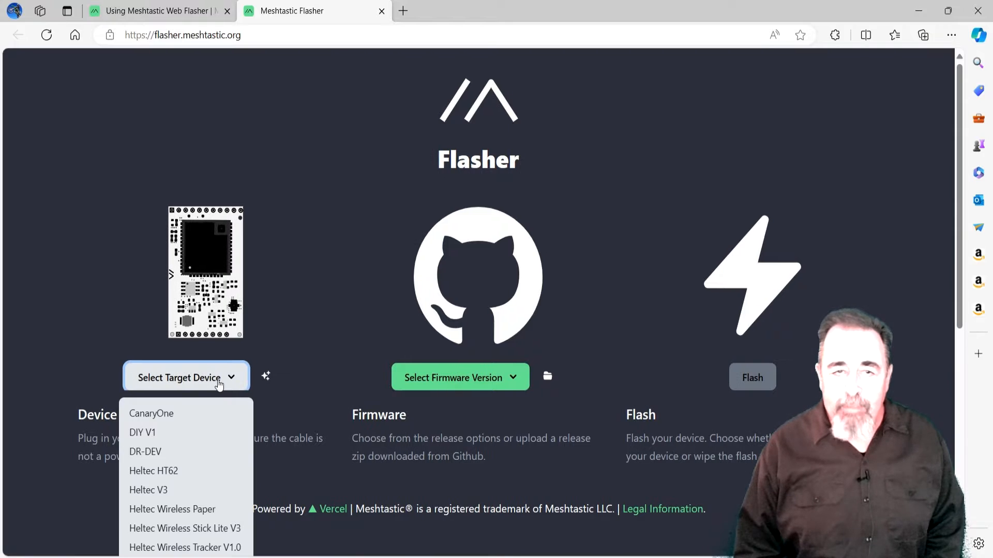
left_click(148, 490)
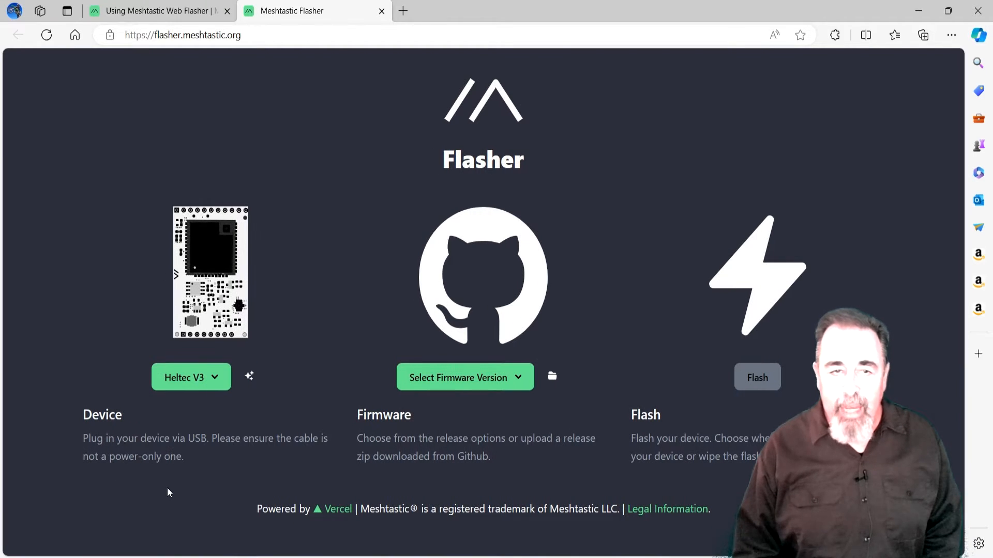
left_click(465, 378)
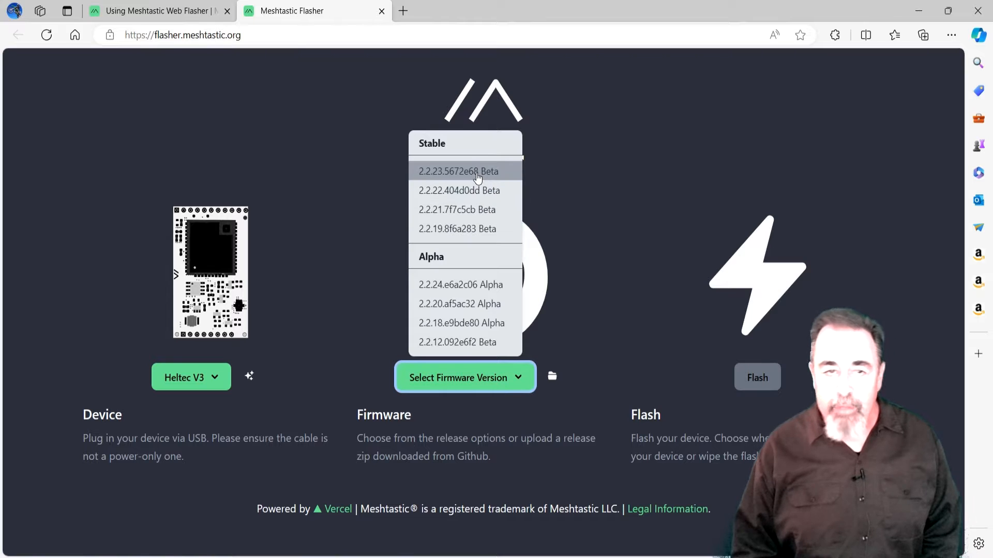
left_click(458, 171)
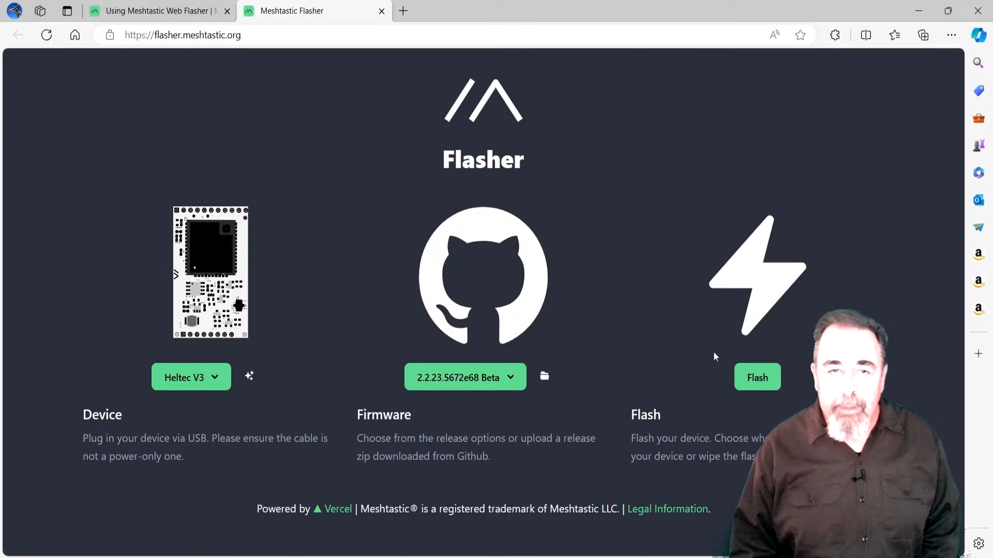
Flash the Heltec V3 with Full Erase enabled over the CP2102 serial port
left_click(756, 377)
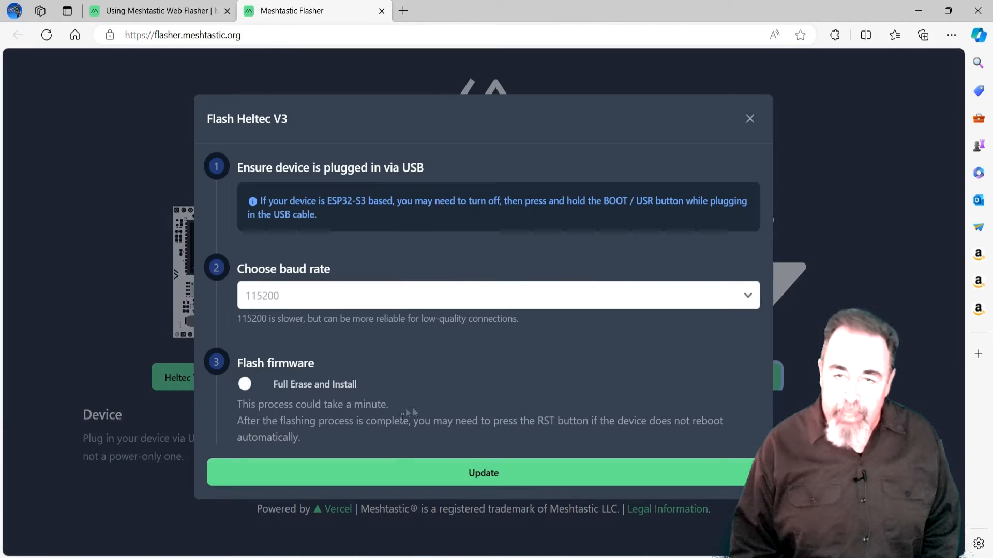
left_click(245, 384)
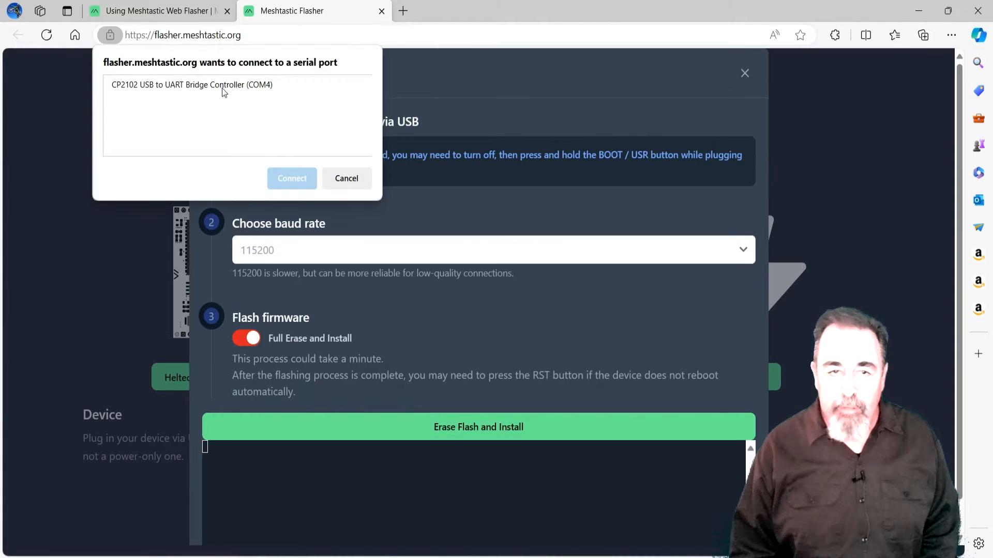
left_click(291, 178)
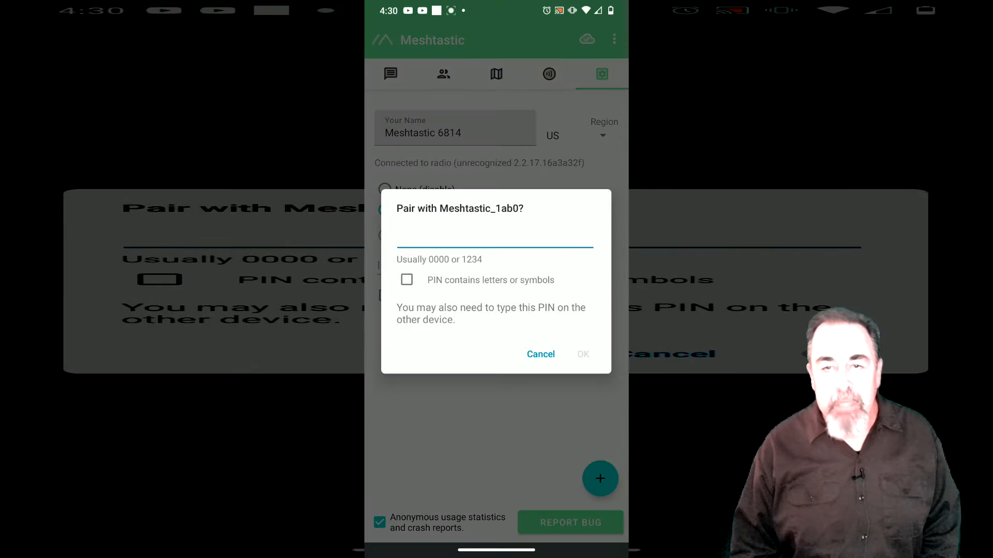
Enter the PIN in the Pair with Meshtastic_1ab0 dialog
type("1")
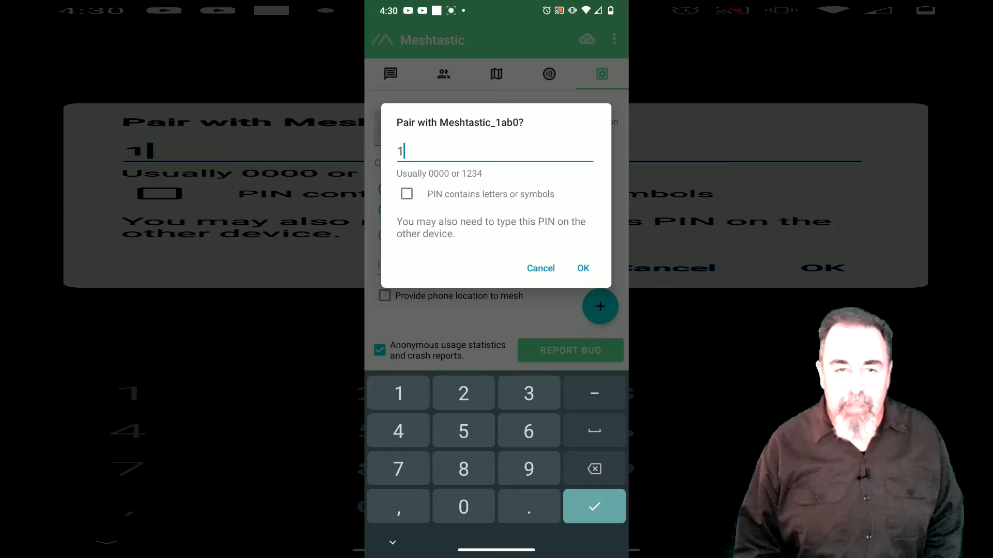
type("23")
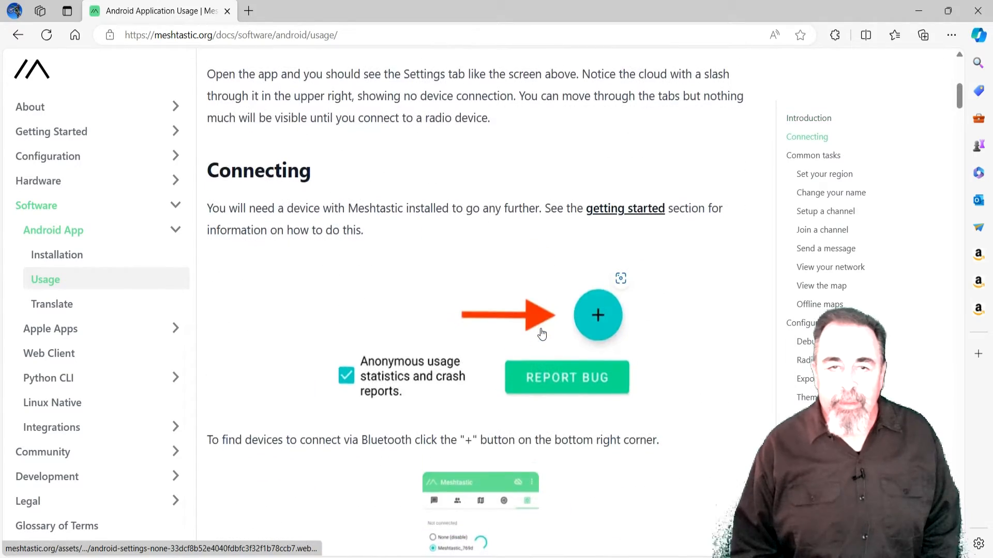
Scroll the Android Usage page to the pairing PIN note and open client.meshtastic.org
scroll("down", 3)
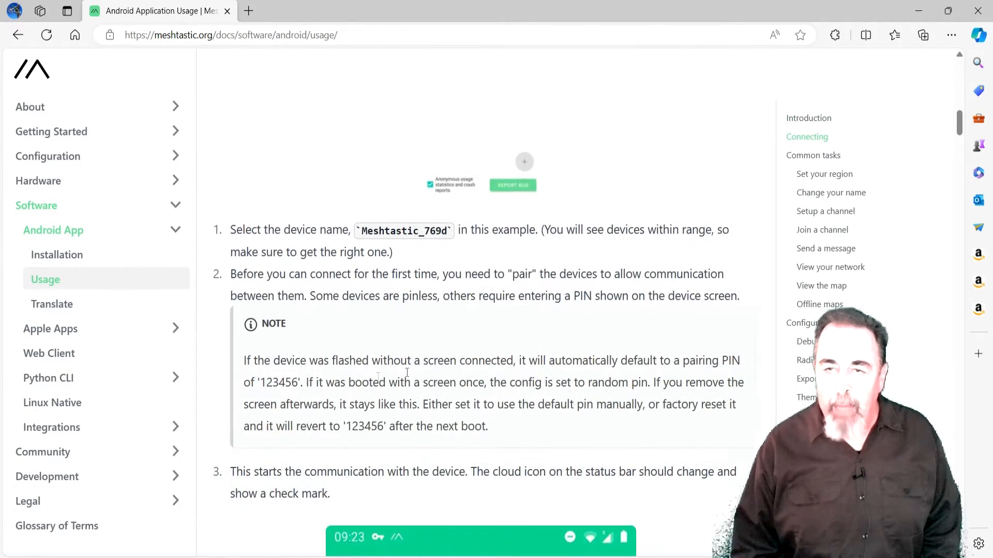
left_click_drag(244, 360, 450, 404)
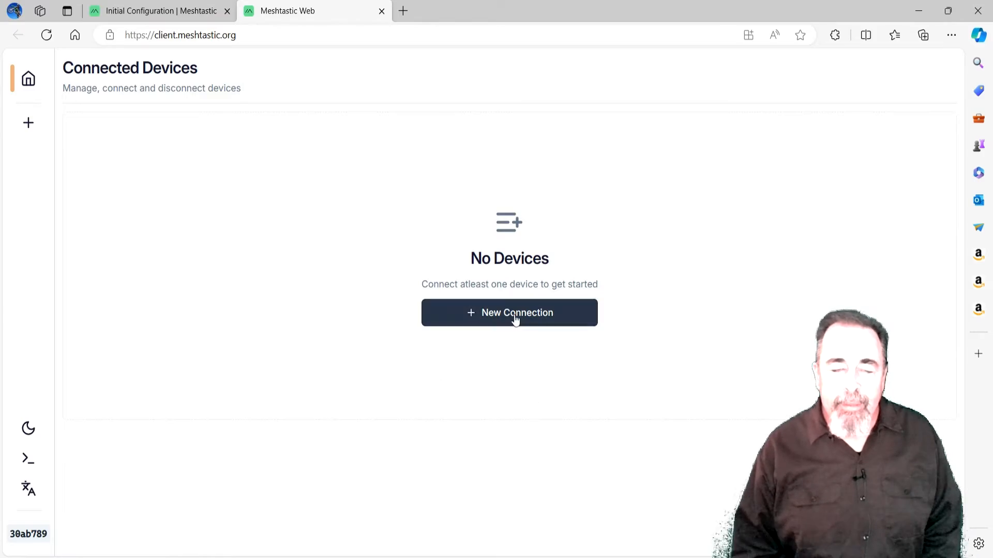
Connect to the Meshtastic_1ab0 radio over Bluetooth and confirm the passkey
left_click(509, 313)
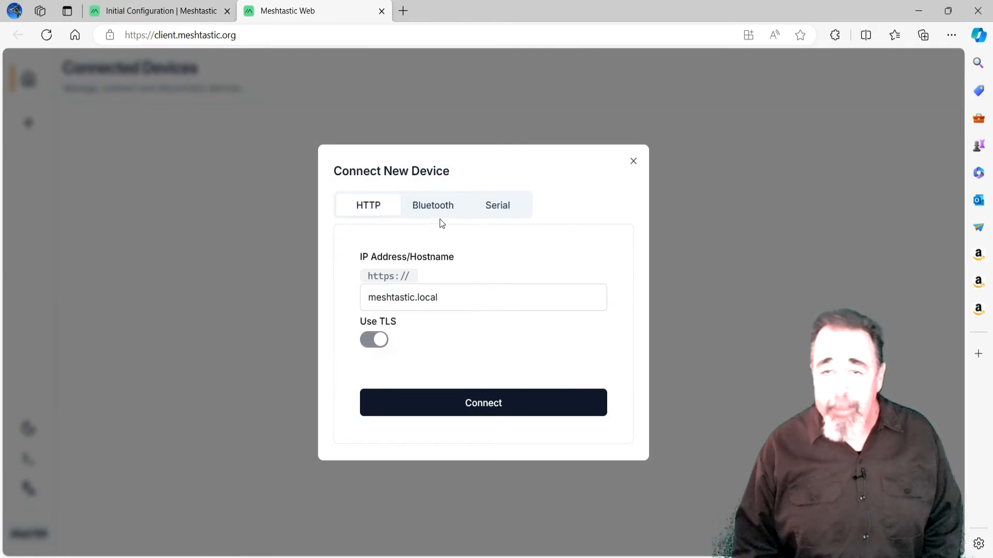
left_click(432, 205)
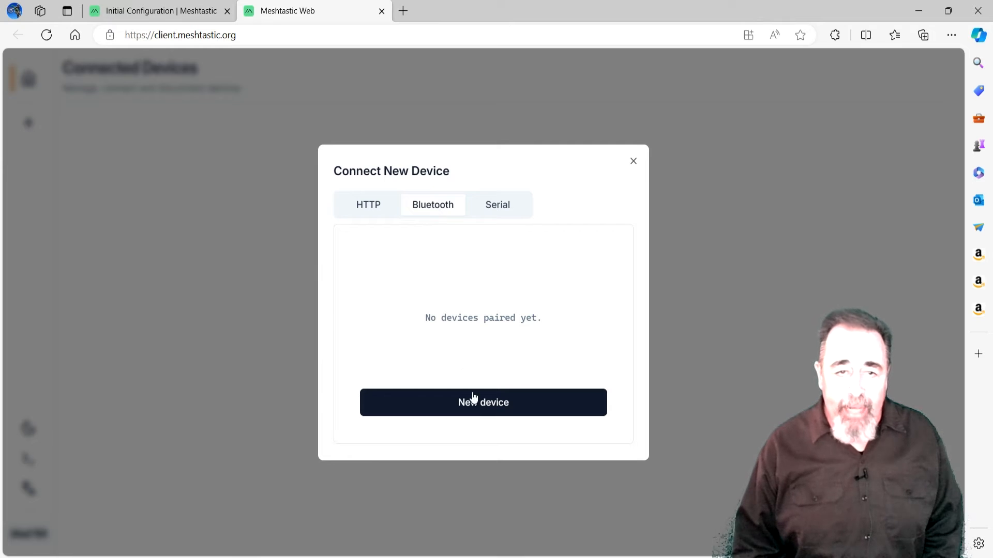
left_click(483, 402)
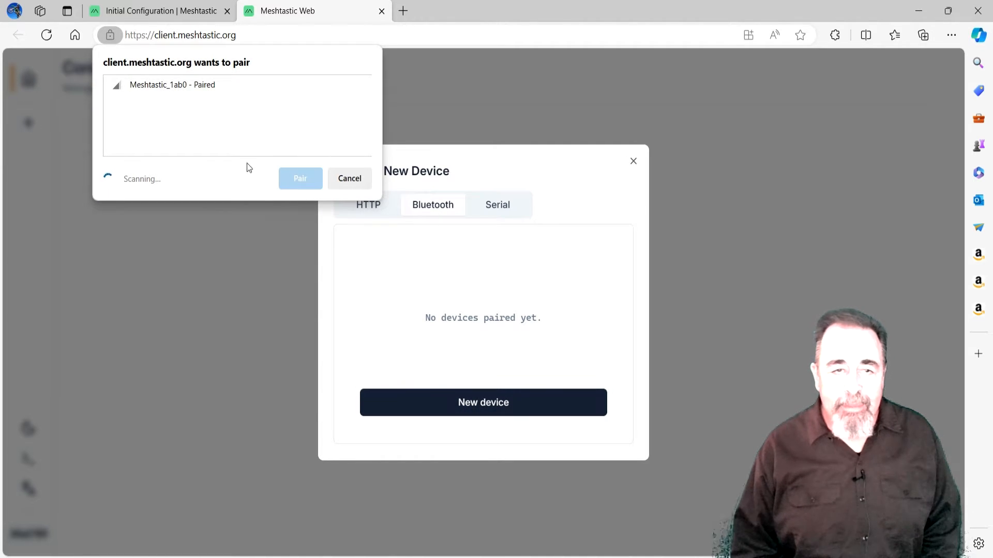
left_click(299, 178)
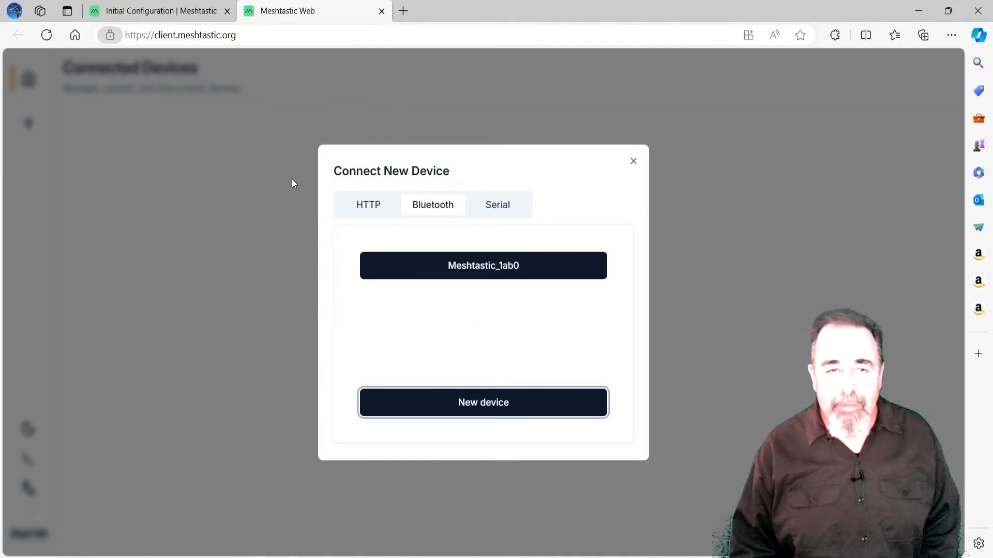
left_click(482, 265)
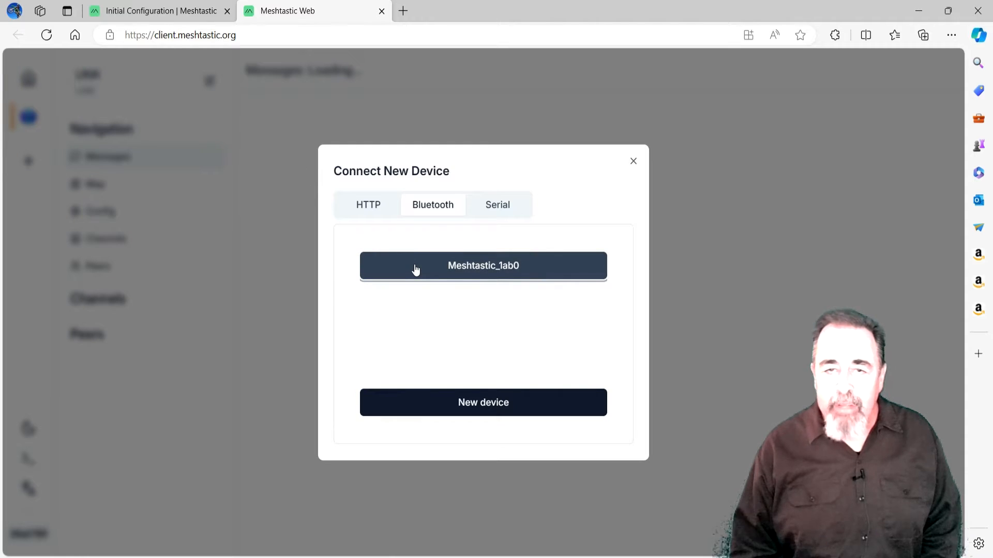
left_click(482, 265)
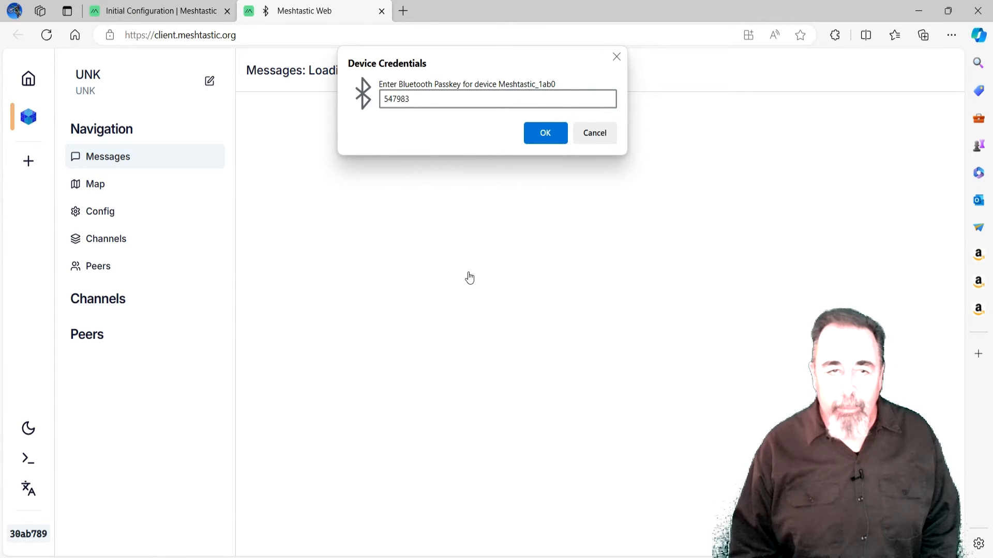
left_click(544, 133)
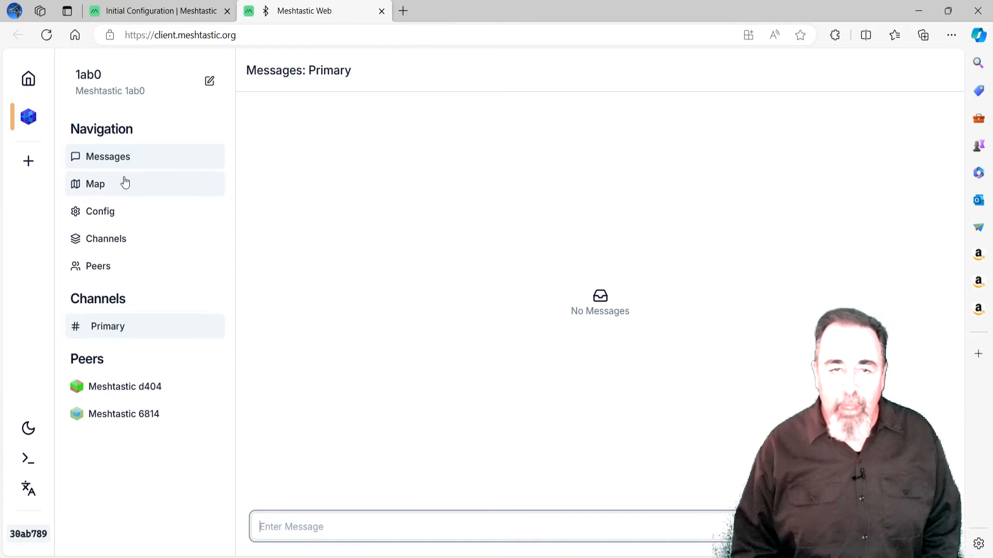
Review the node's channels and peers, then open the LoRa radio configuration
left_click(105, 238)
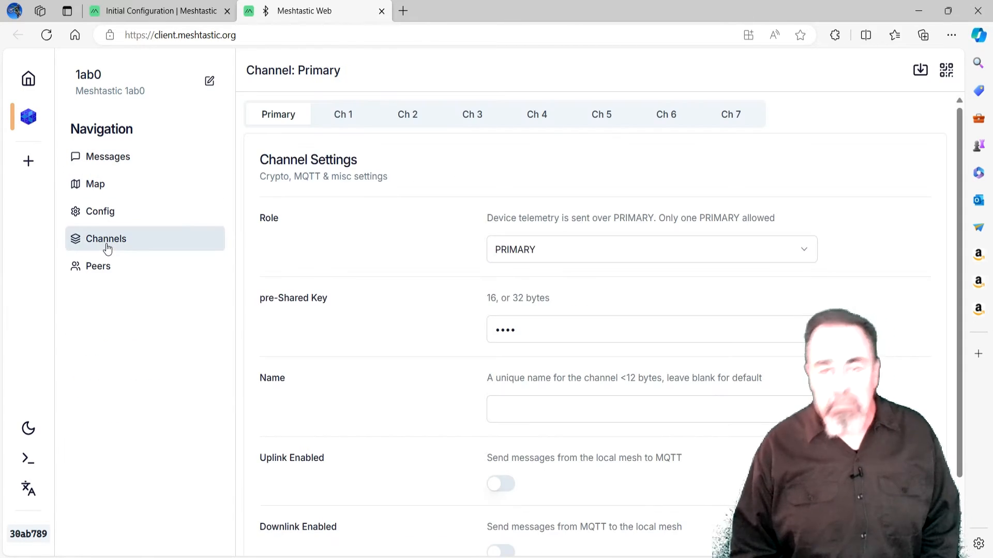
left_click(99, 266)
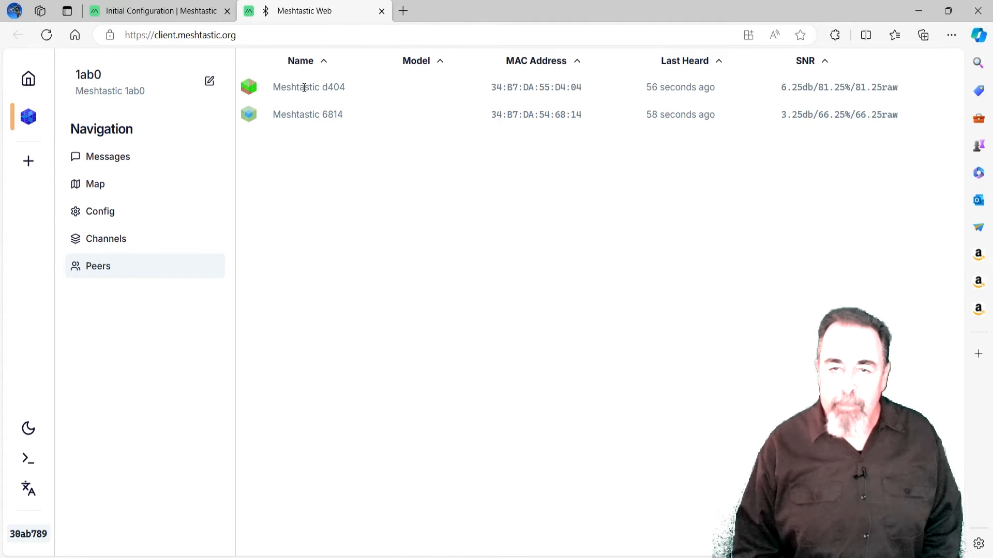
left_click(99, 211)
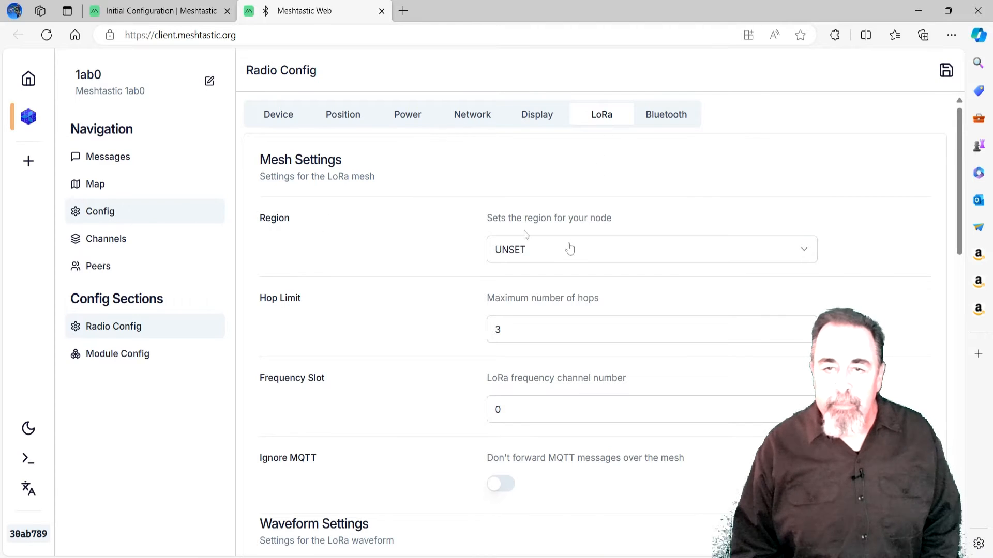
Set the LoRa Region dropdown to US and save the radio configuration
left_click(651, 248)
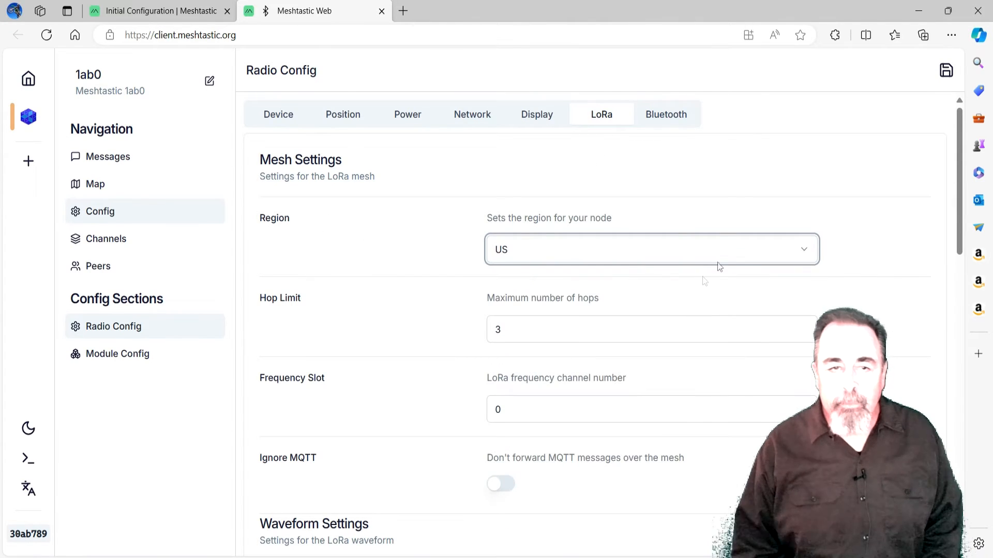
scroll("down", 3)
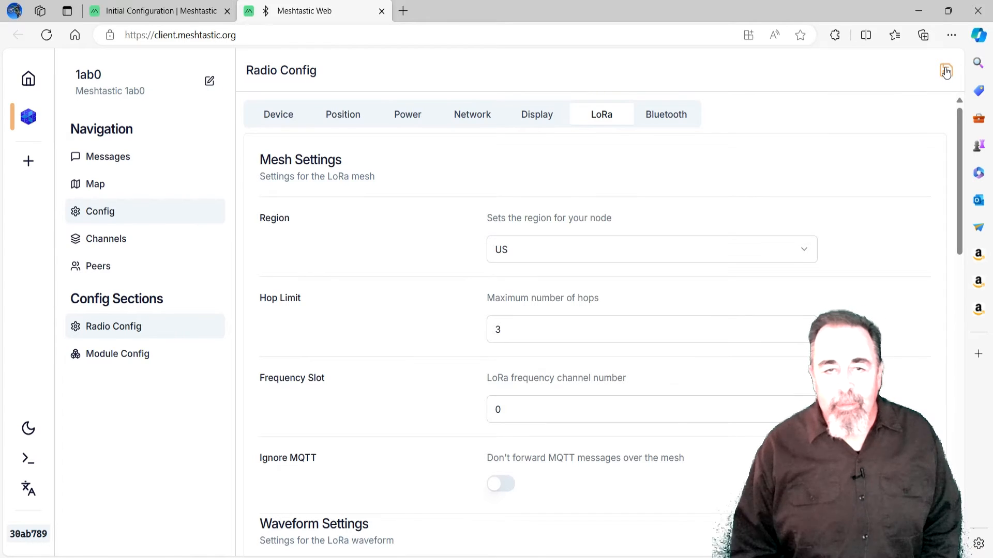
left_click(946, 70)
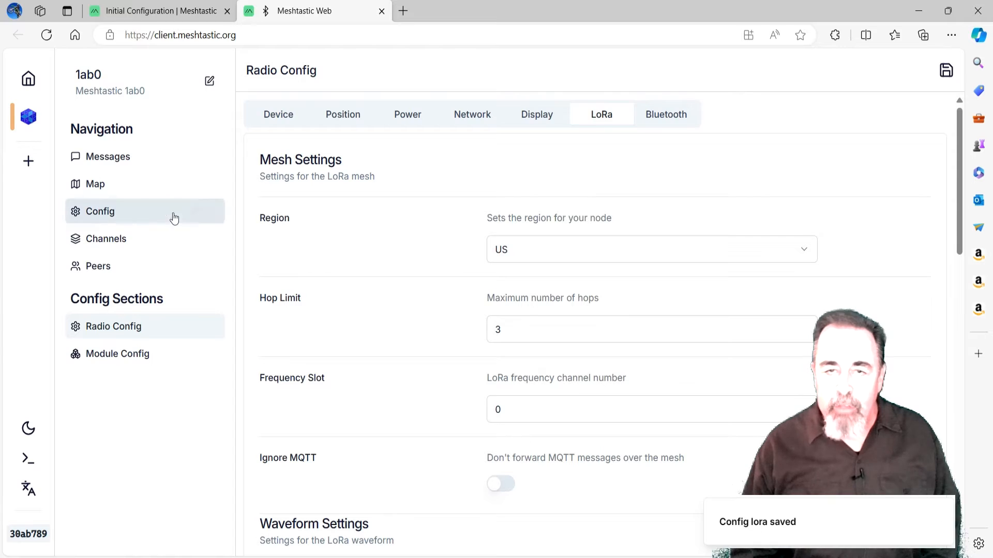
left_click(105, 238)
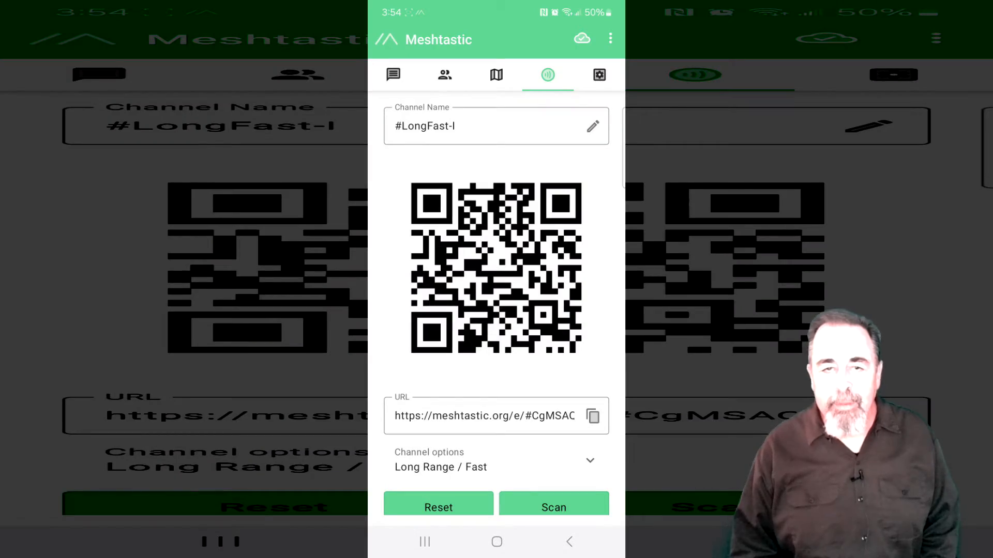
Copy the #LongFast-I channel's share URL from the app's channel screen
left_click(592, 416)
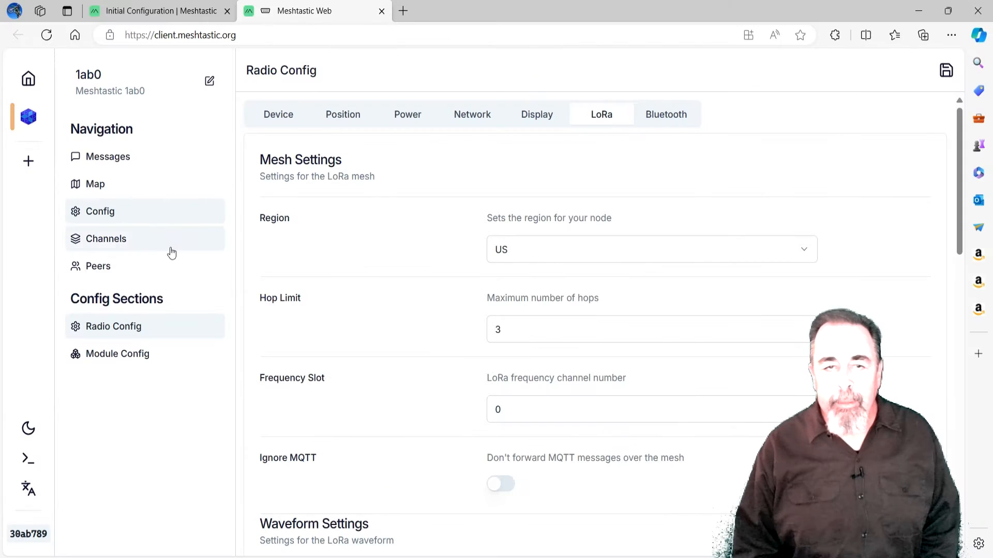
Paste the copied channel link into the import dialog, tick Channel 0, and apply
left_click(105, 238)
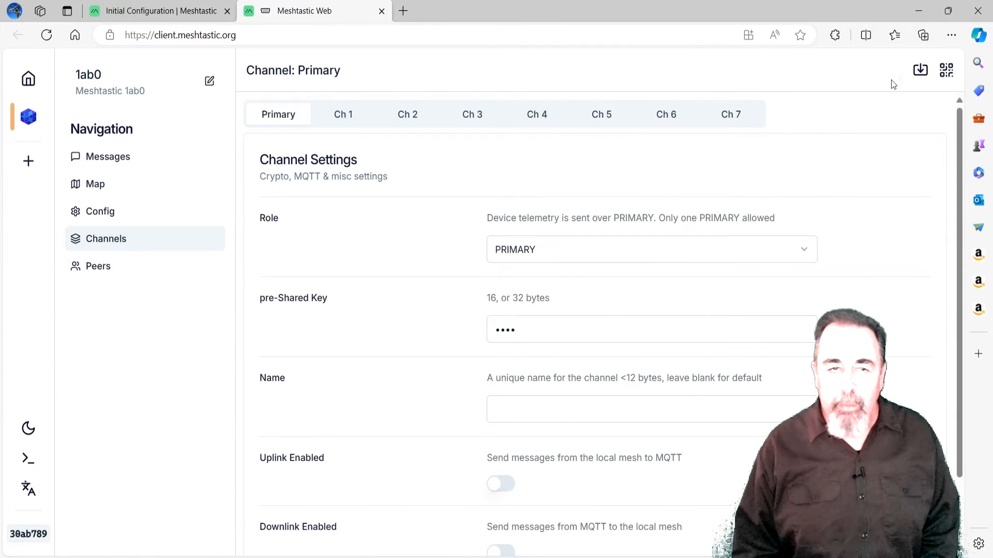
left_click(919, 70)
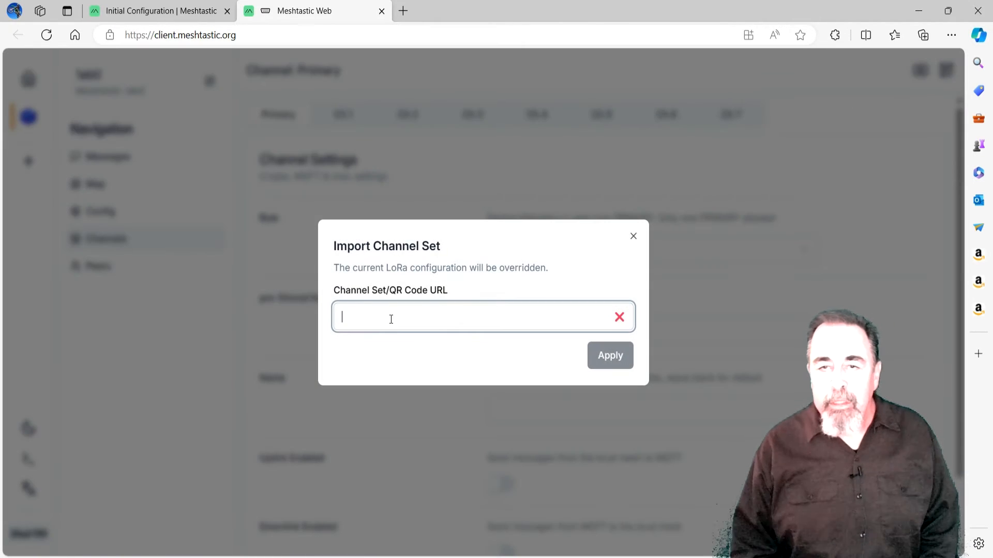
right_click(391, 319)
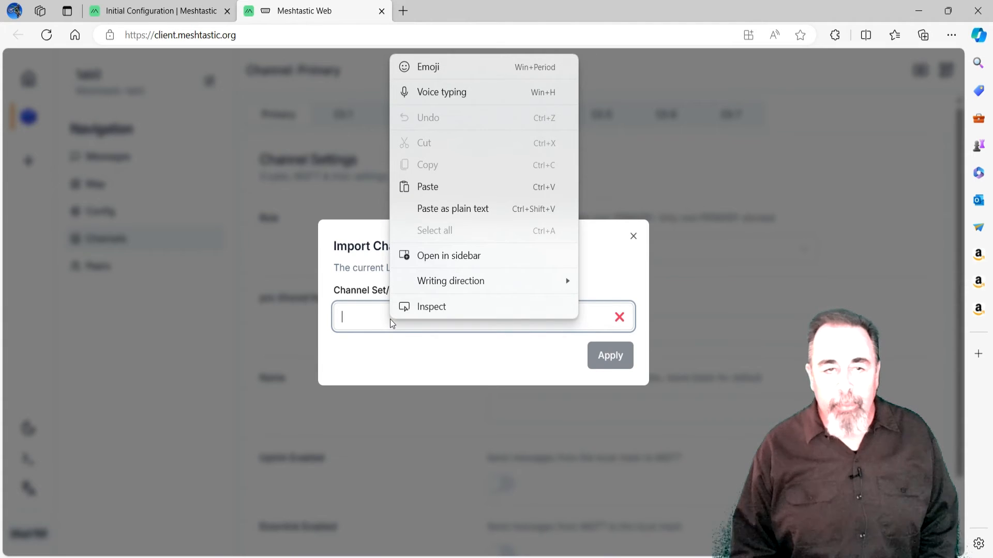
left_click(428, 186)
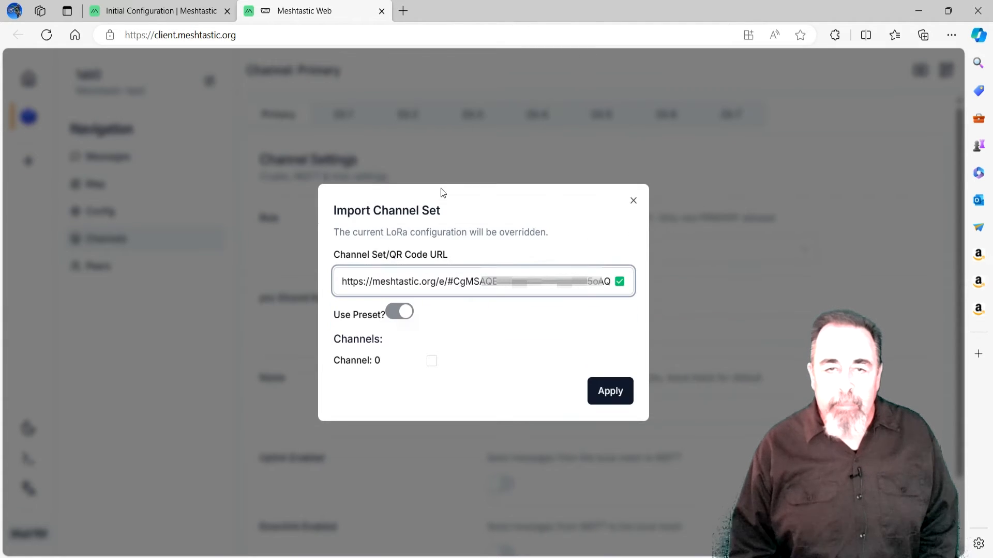
left_click(431, 361)
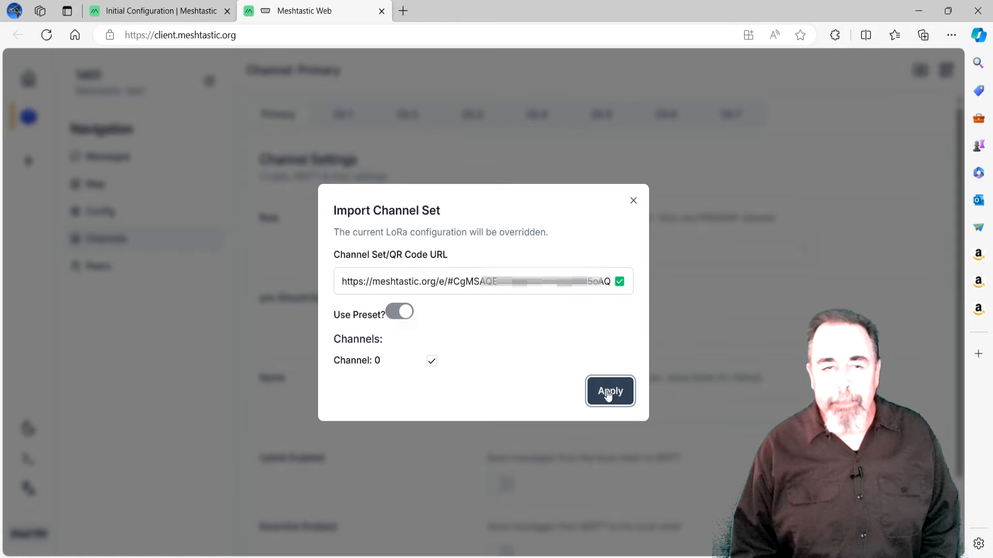
left_click(609, 391)
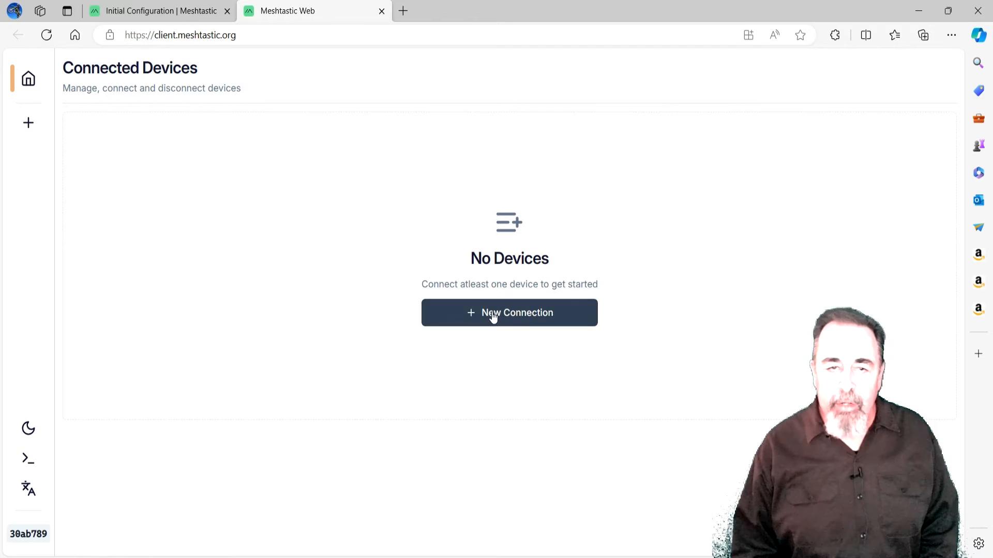
Reconnect to node 1ab0 and send 'Hello d404' to peer Meshtastic d404
left_click(509, 312)
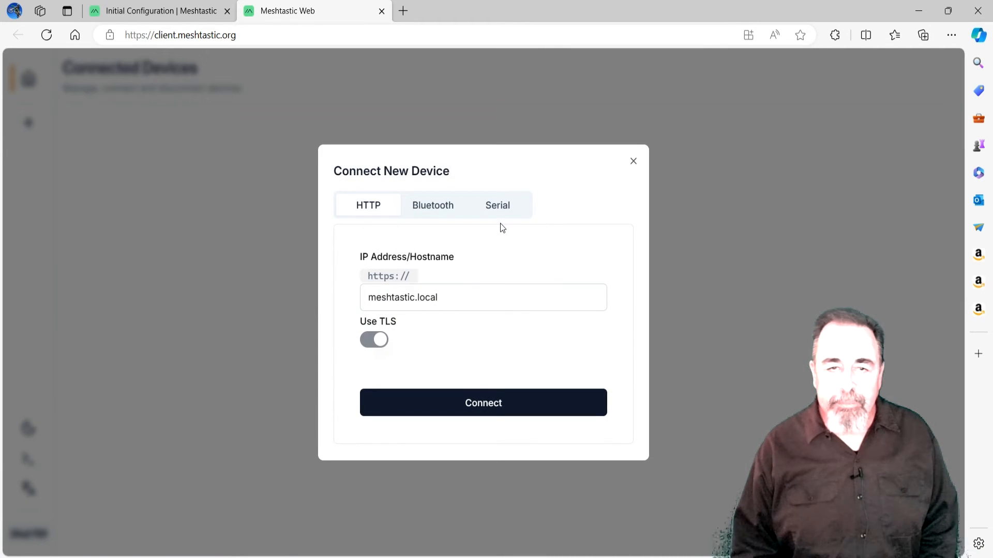
left_click(482, 403)
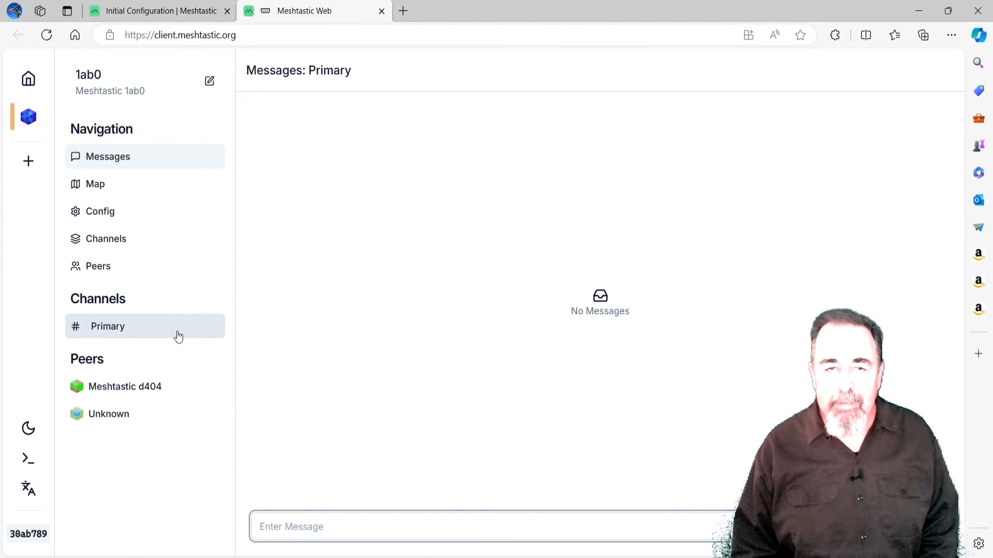
left_click(125, 386)
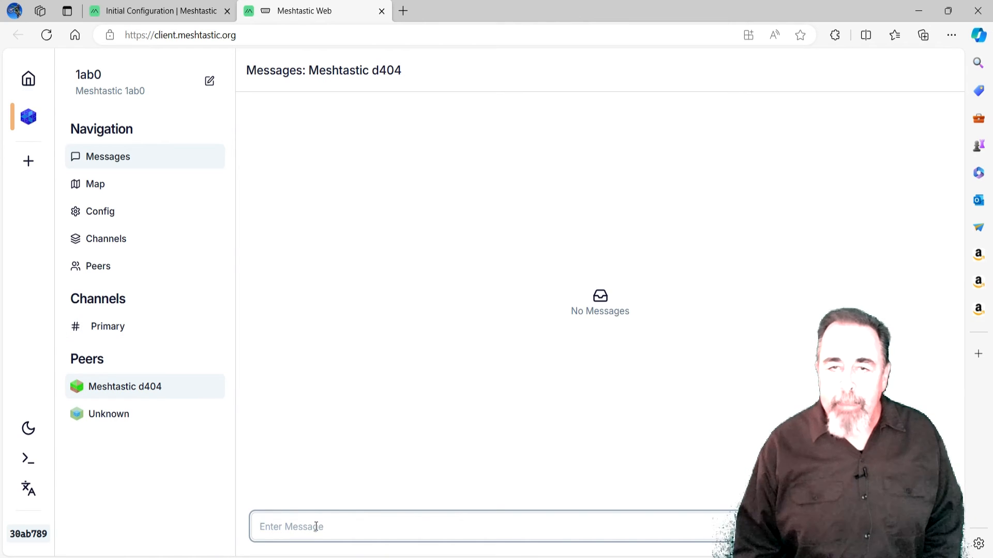
type("Hello")
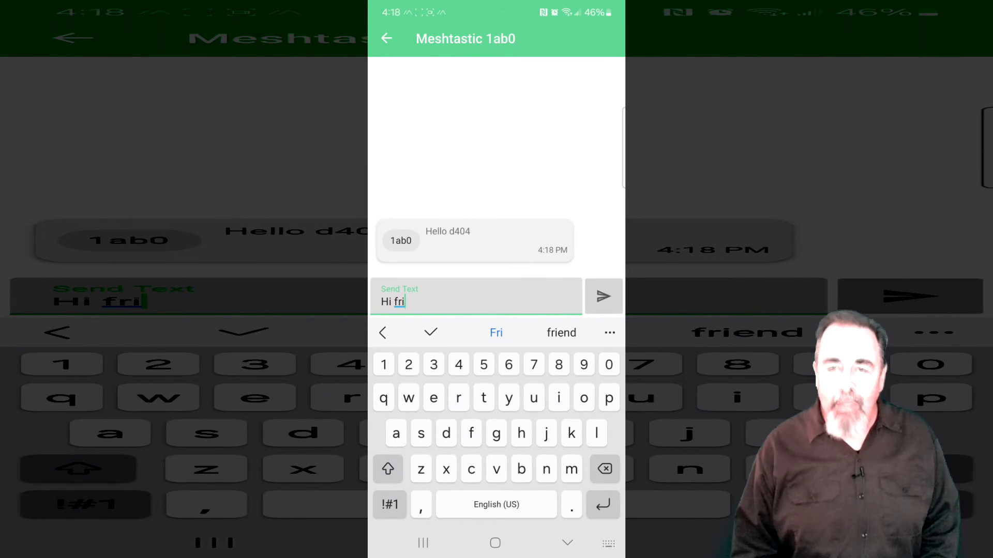
Send the reply 'Hi friend' to Meshtastic 1ab0 from the Android app
left_click(602, 296)
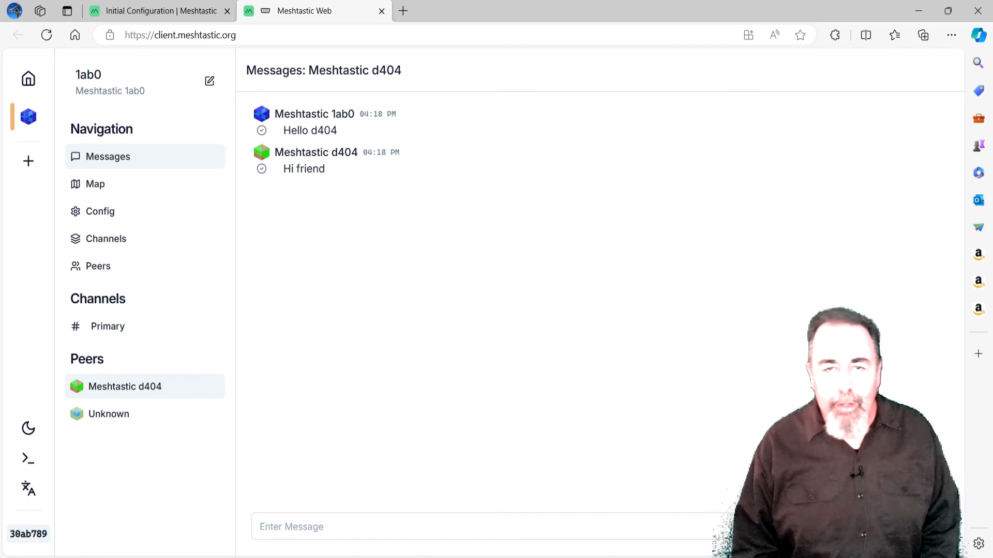
mouse_move(312, 372)
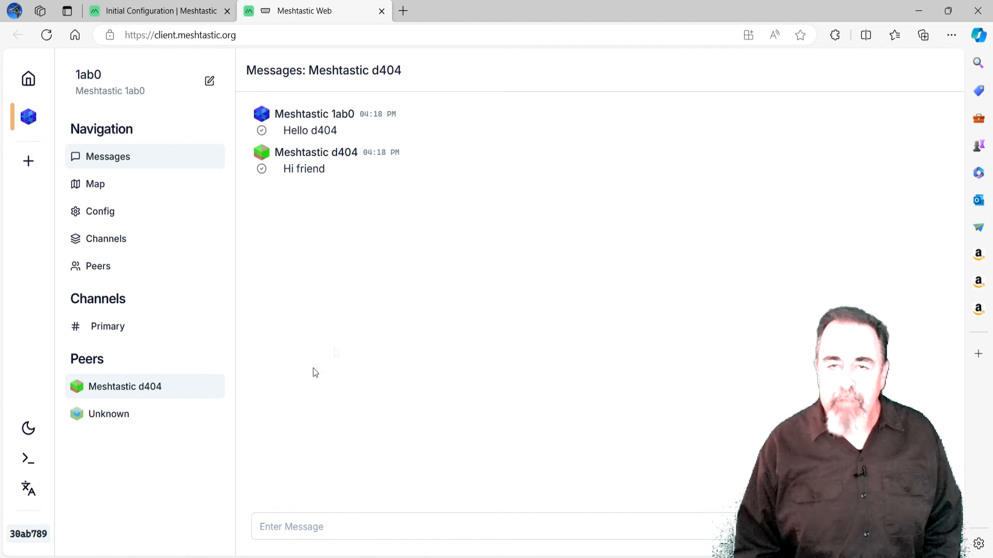
Open the Unknown peer's chat and type 'what is your nam'
left_click(125, 414)
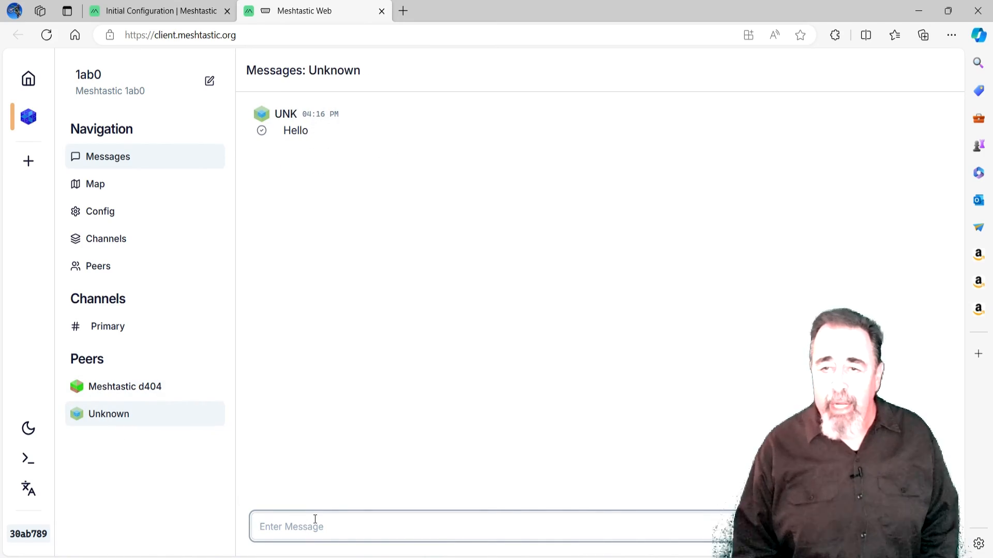
type("what")
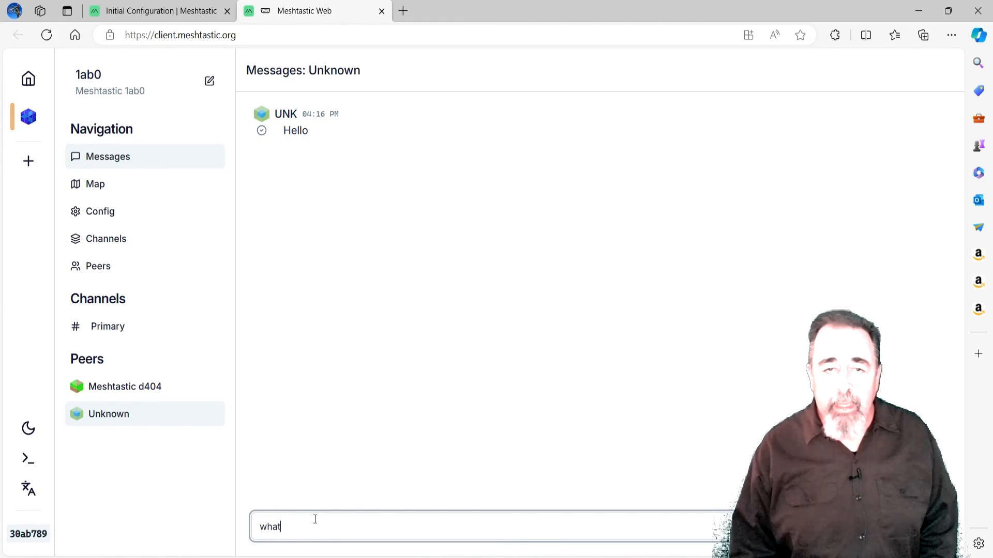
type("is your nam")
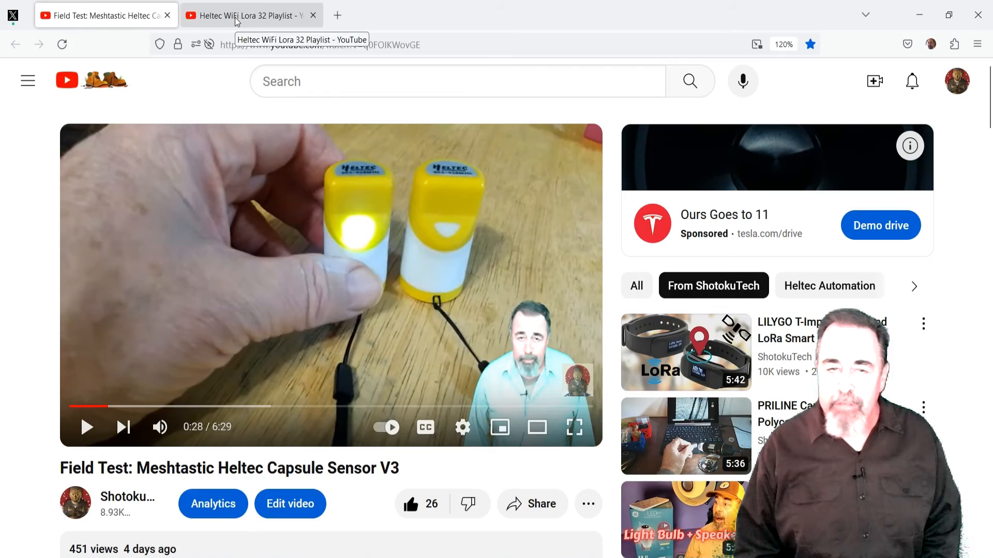
Switch to the Heltec WiFi Lora 32 Playlist tab and scroll through its 22 videos
left_click(250, 14)
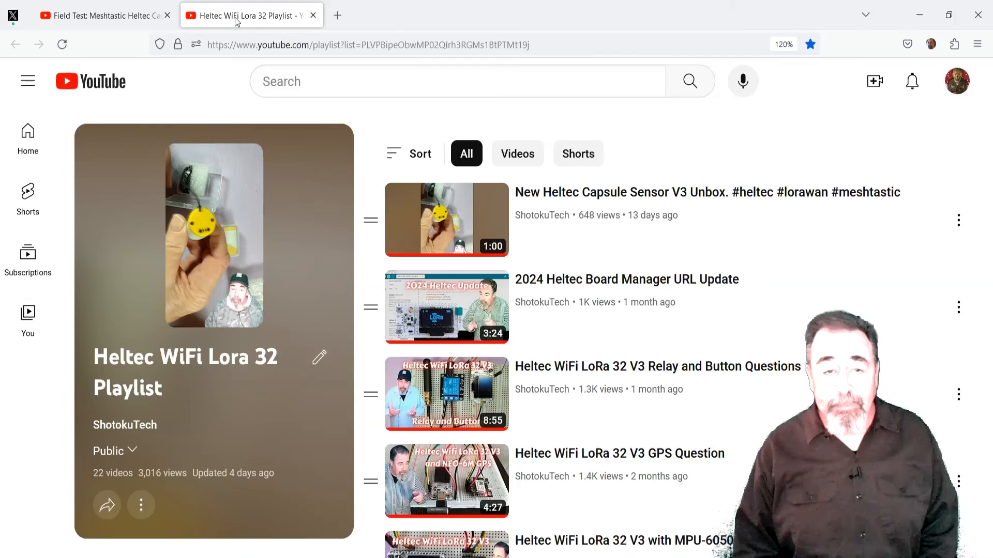
scroll("down", 3)
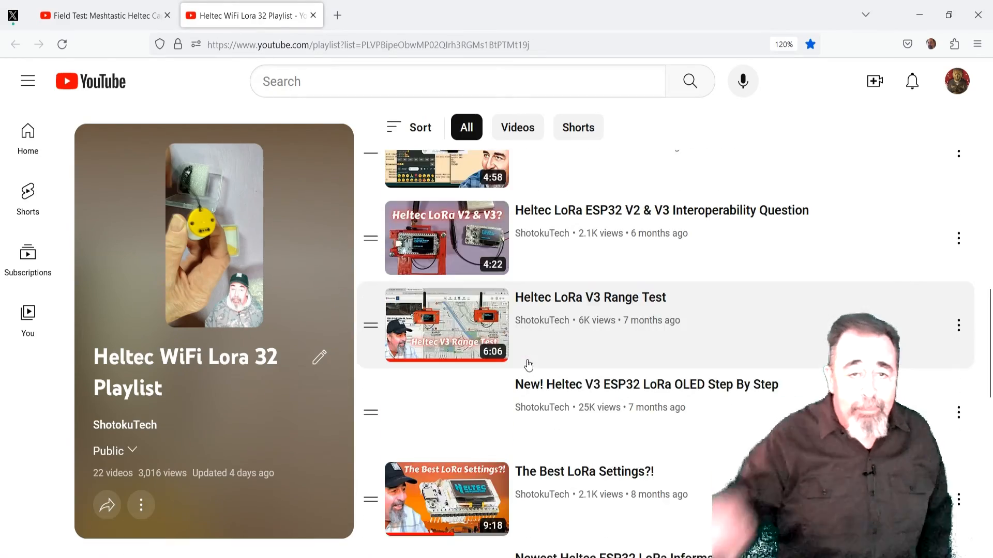
scroll("down", 3)
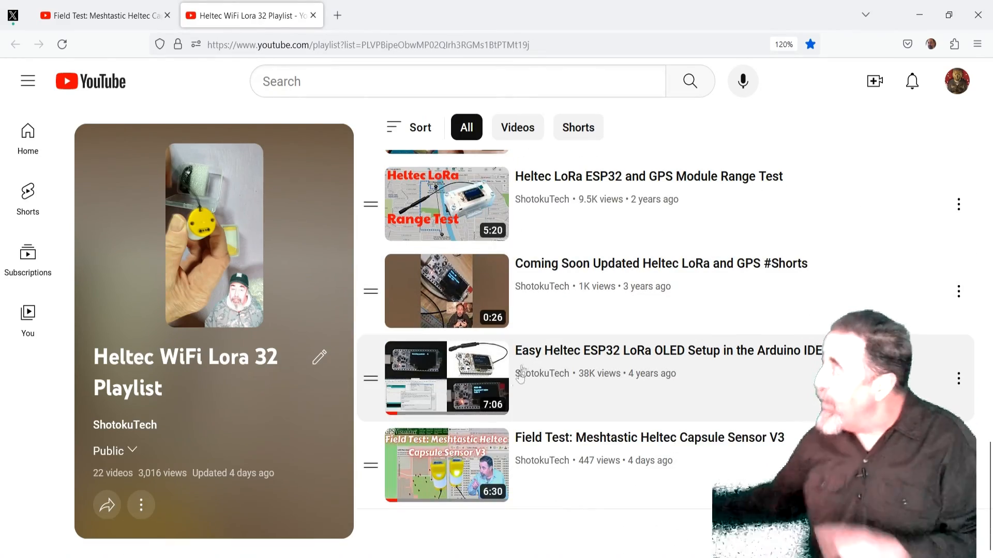
scroll("down", 3)
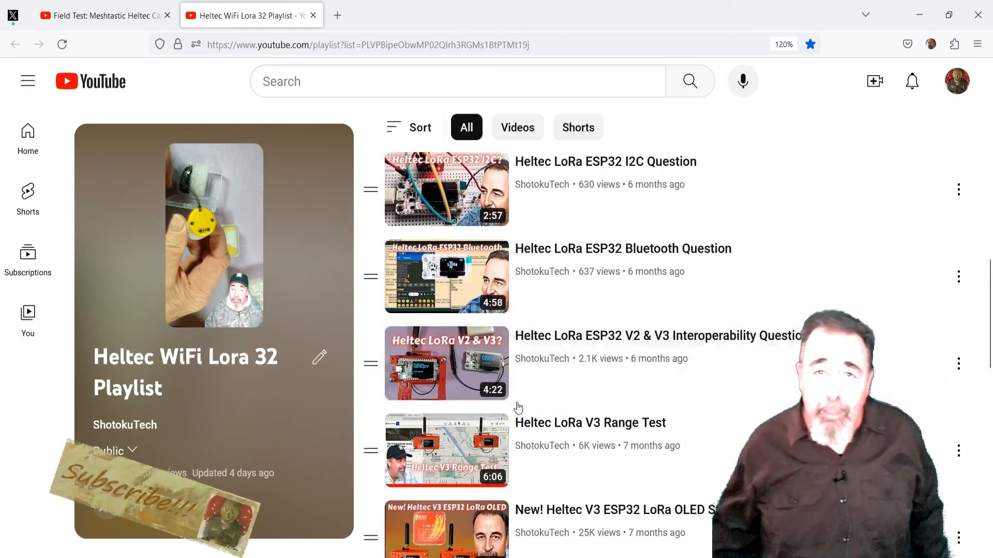